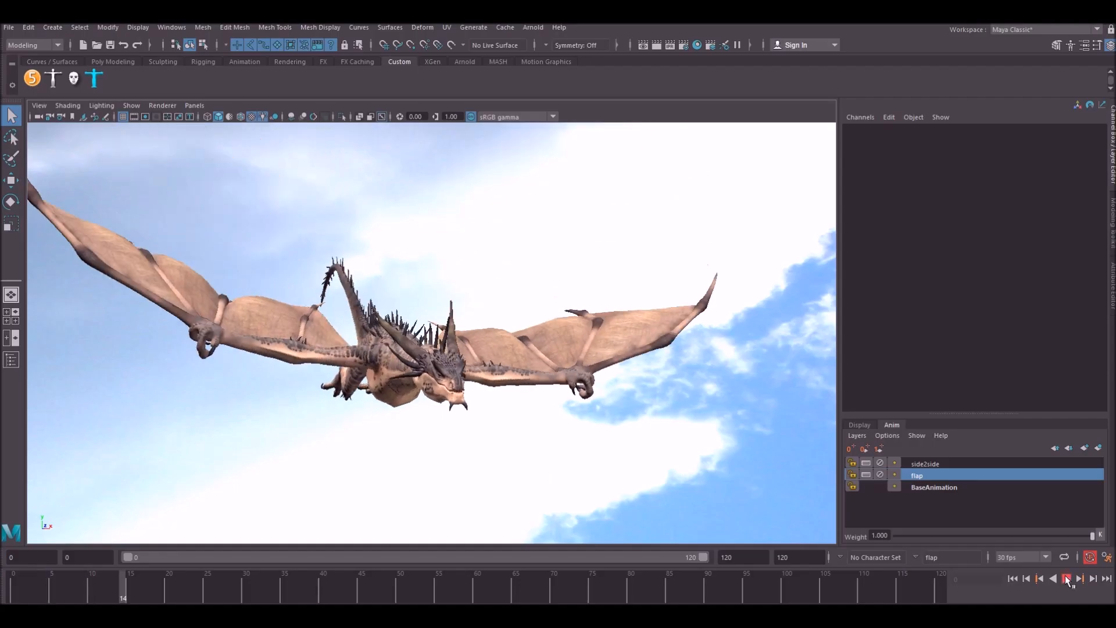
- Preview the dragon's blended flying animation and orbit around it in the viewport
{"action": "left_click", "coordinate": [1065, 578]}
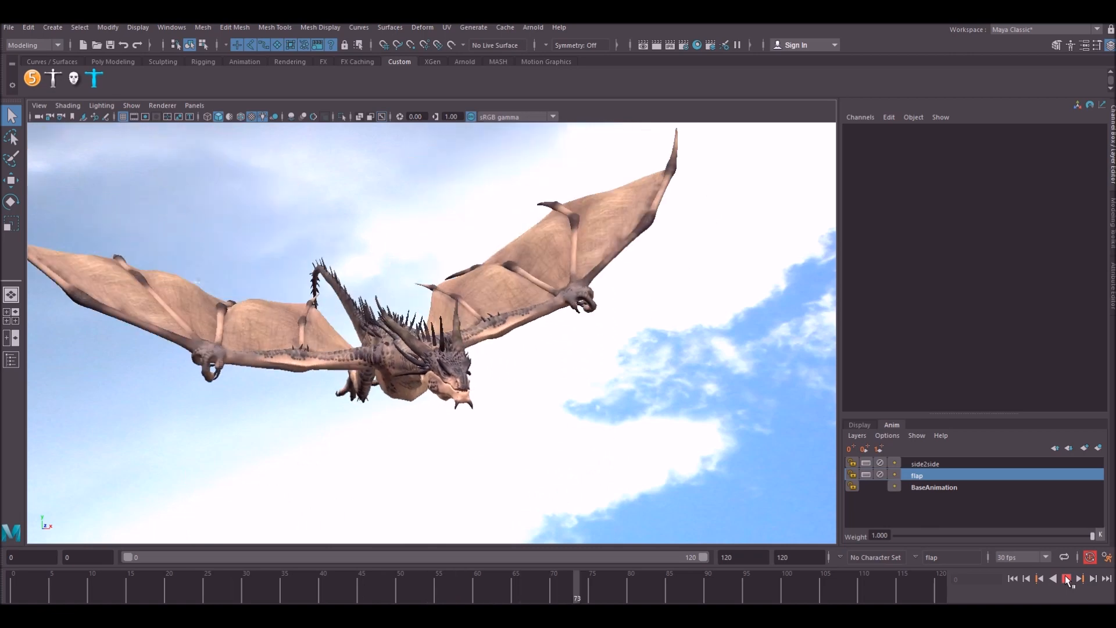
{"action": "left_click", "coordinate": [1066, 577]}
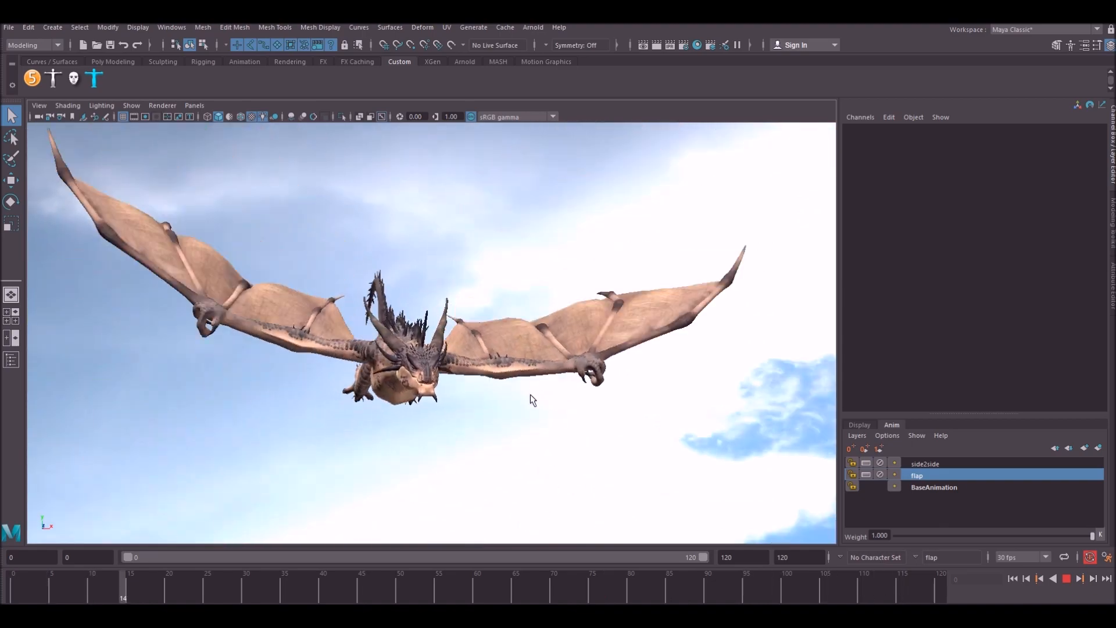
{"action": "left_click_drag", "start_coordinate": [123, 583], "coordinate": [592, 583]}
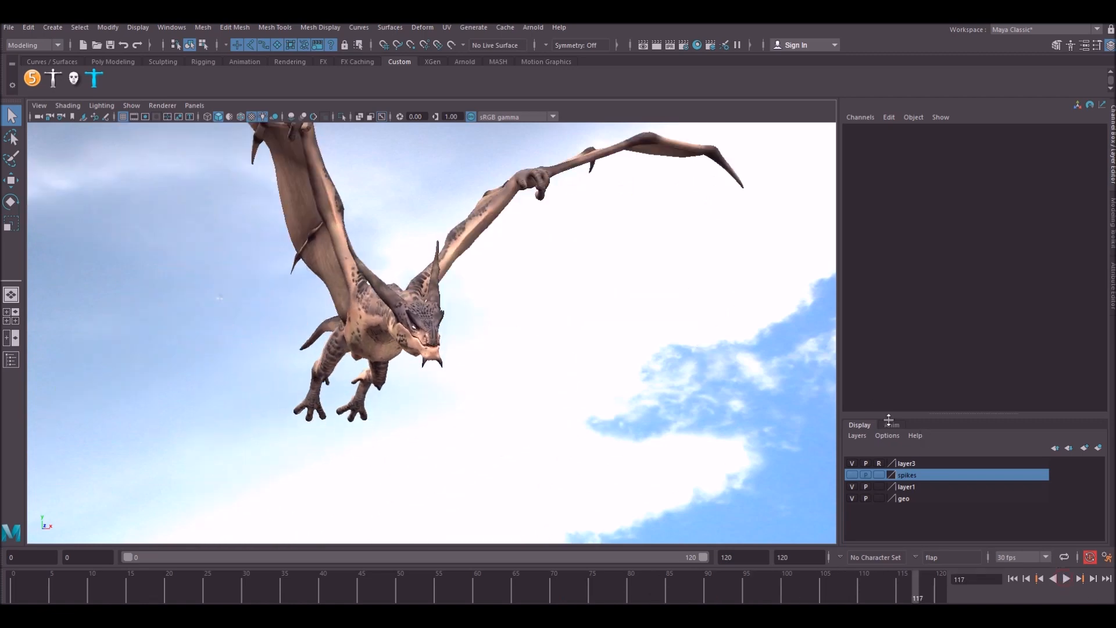
- Lower the side2side animation layer's weight and preview the softer side-to-side motion
{"action": "left_click", "coordinate": [890, 424]}
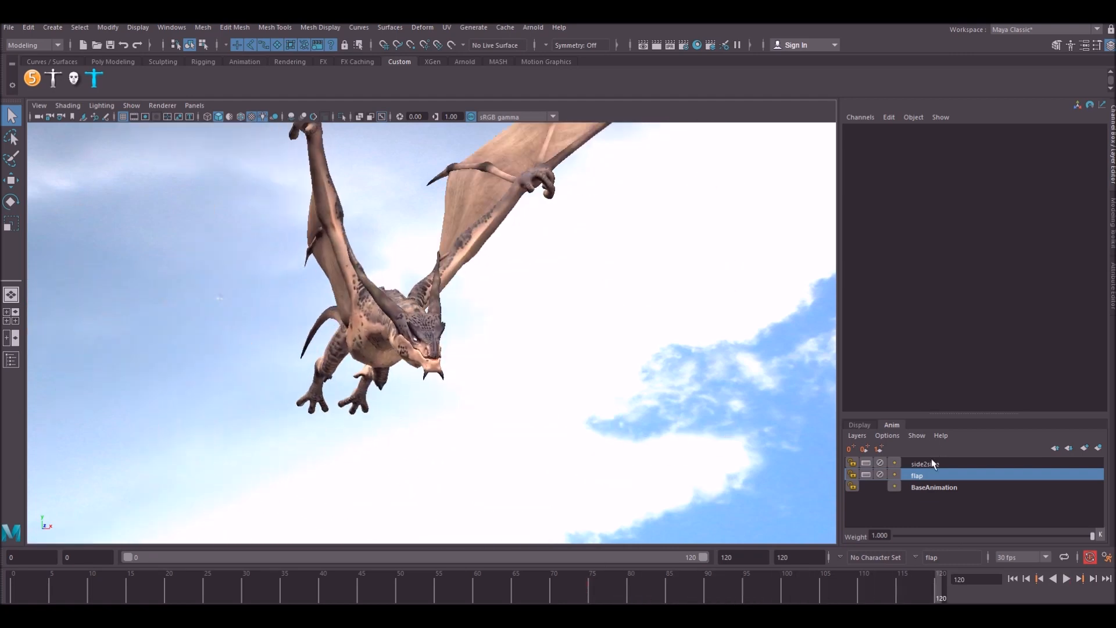
{"action": "left_click", "coordinate": [925, 463]}
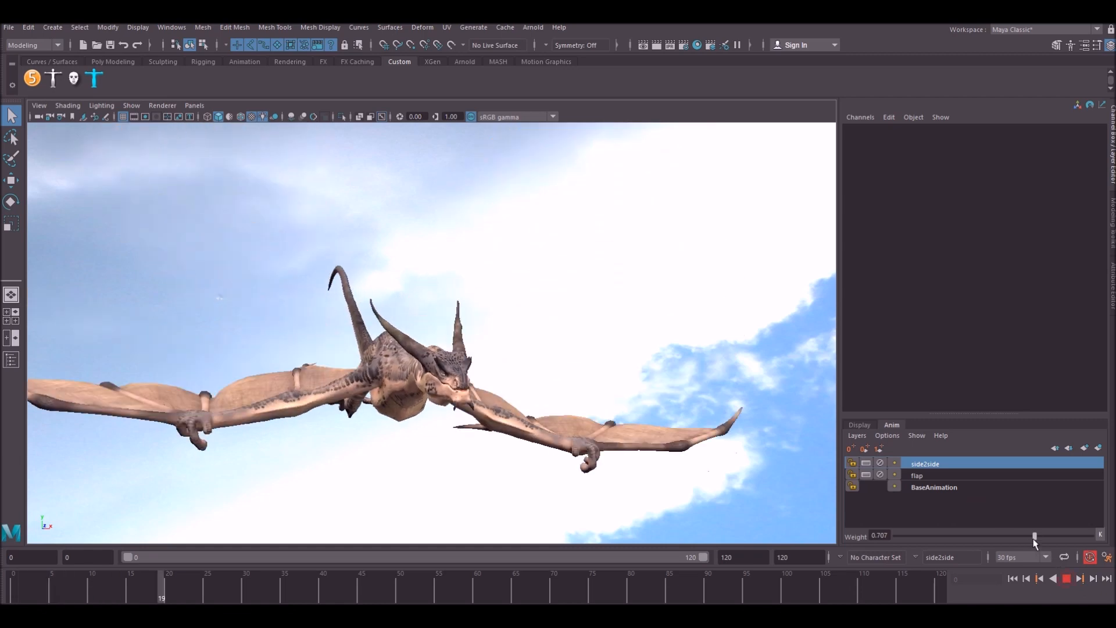
{"action": "left_click_drag", "start_coordinate": [1034, 536], "coordinate": [895, 535]}
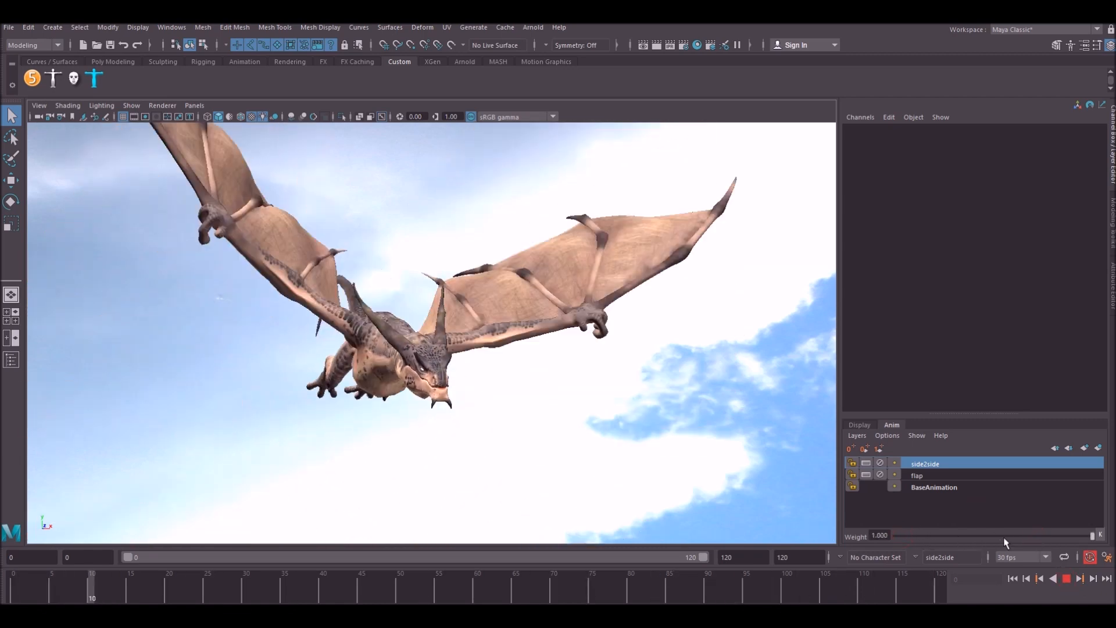
{"action": "left_click", "coordinate": [1065, 577]}
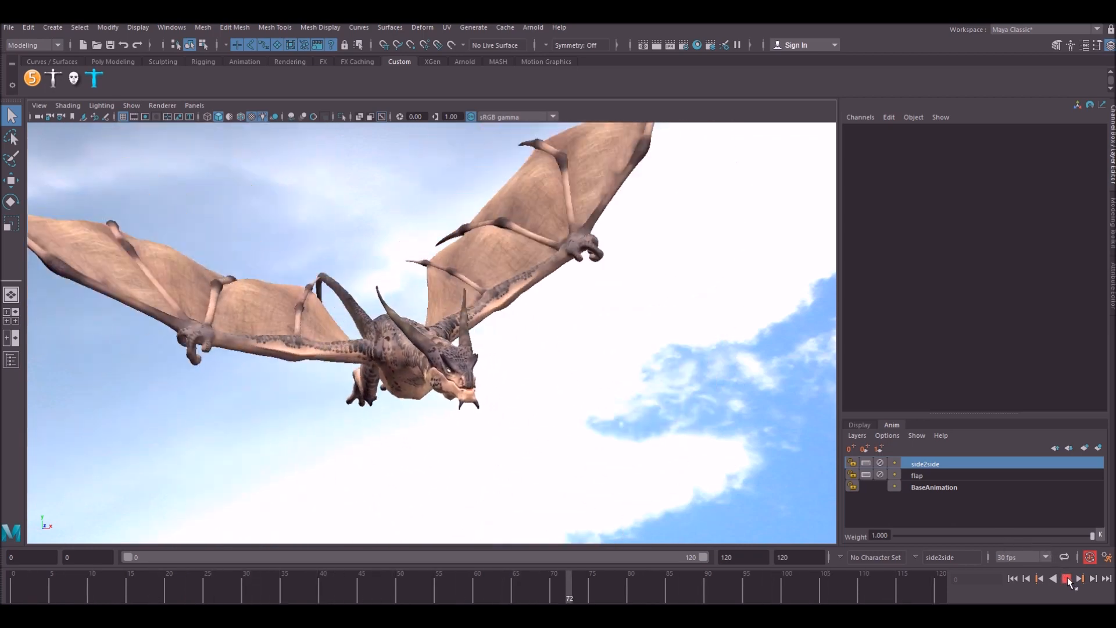
{"action": "left_click", "coordinate": [1066, 578]}
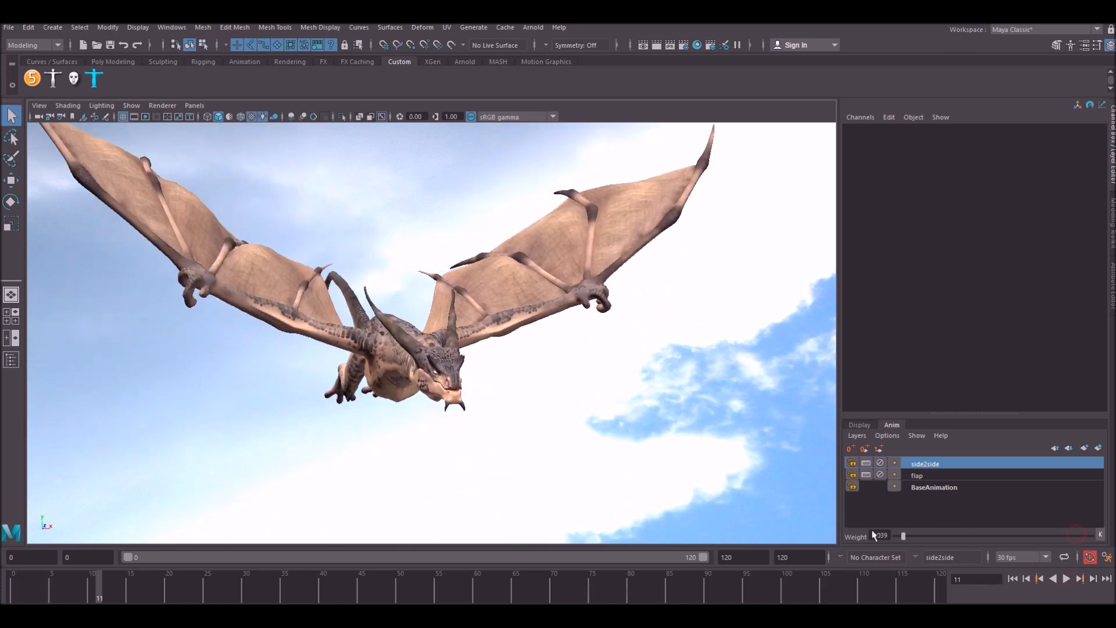
- Select the flap animation layer and adjust its weight
{"action": "left_click", "coordinate": [916, 475]}
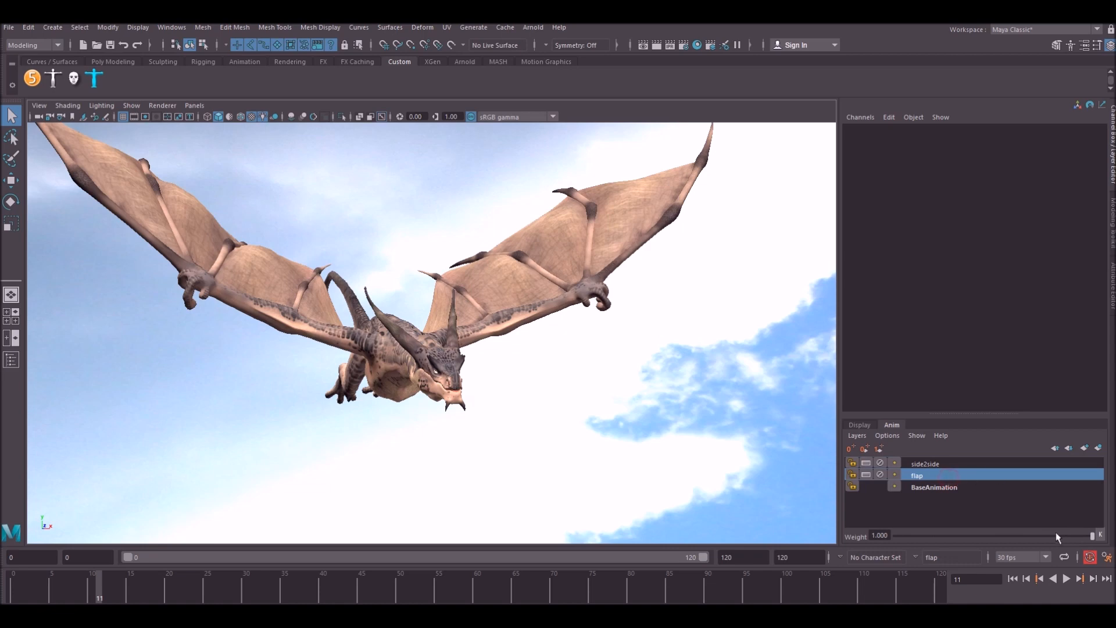
{"action": "left_click_drag", "start_coordinate": [1088, 536], "coordinate": [968, 535]}
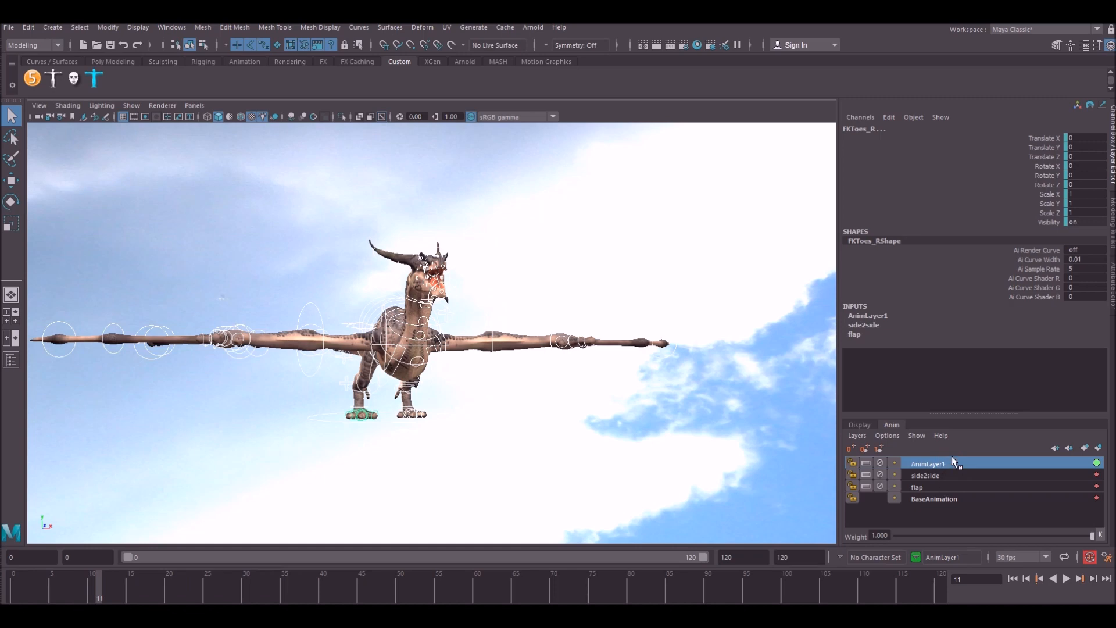
{"action": "mouse_move", "coordinate": [950, 466]}
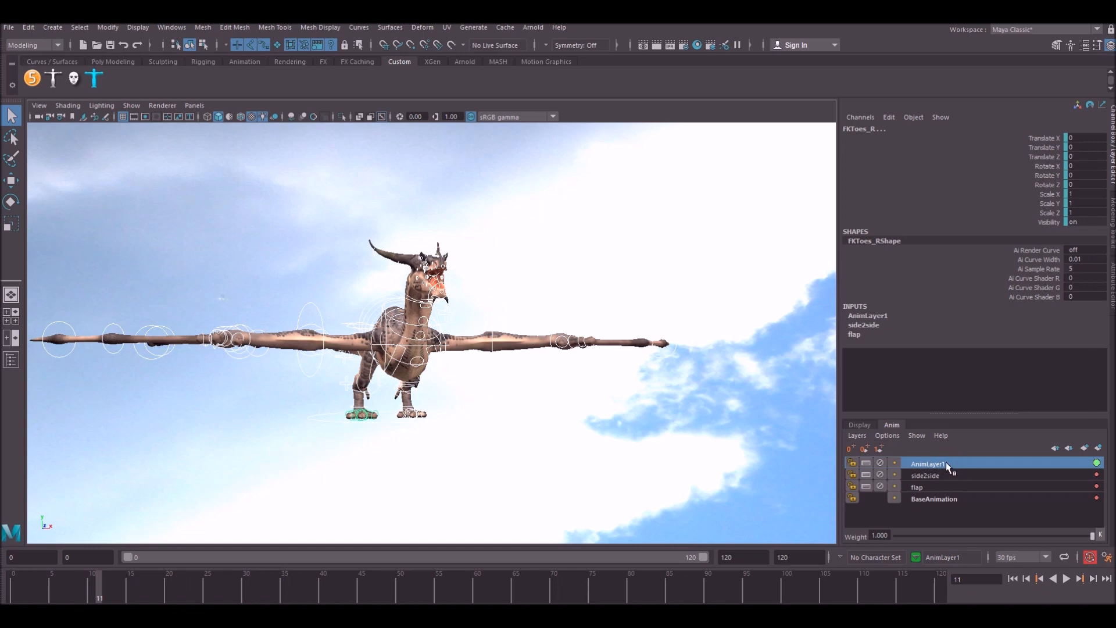
- Select the new AnimLayer1 layer in the animation layer stack
{"action": "left_click", "coordinate": [918, 487]}
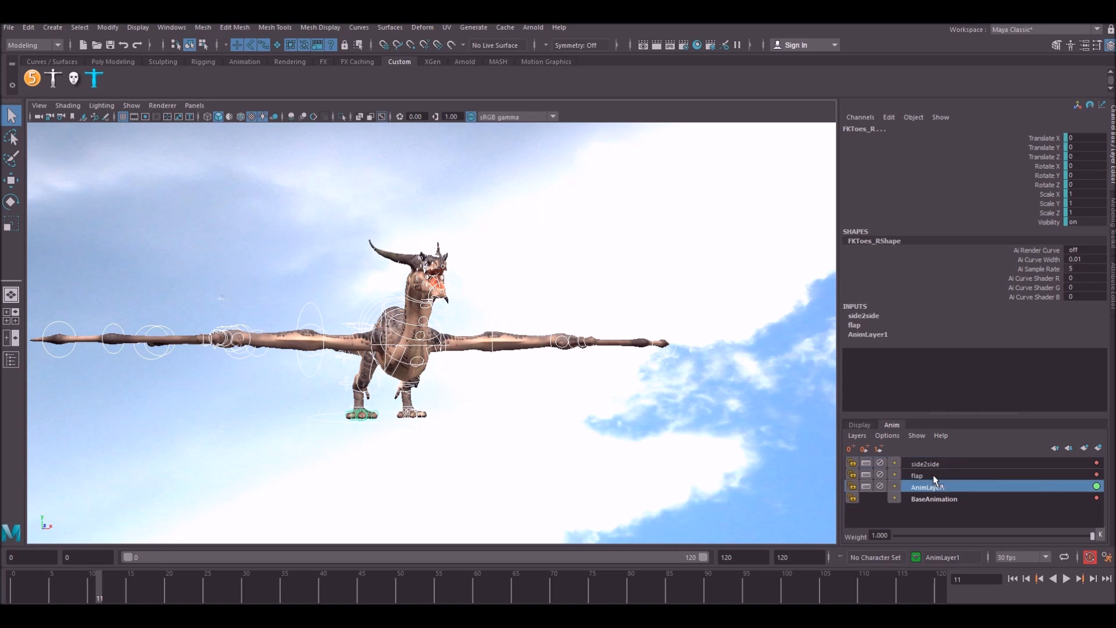
{"action": "mouse_move", "coordinate": [964, 480]}
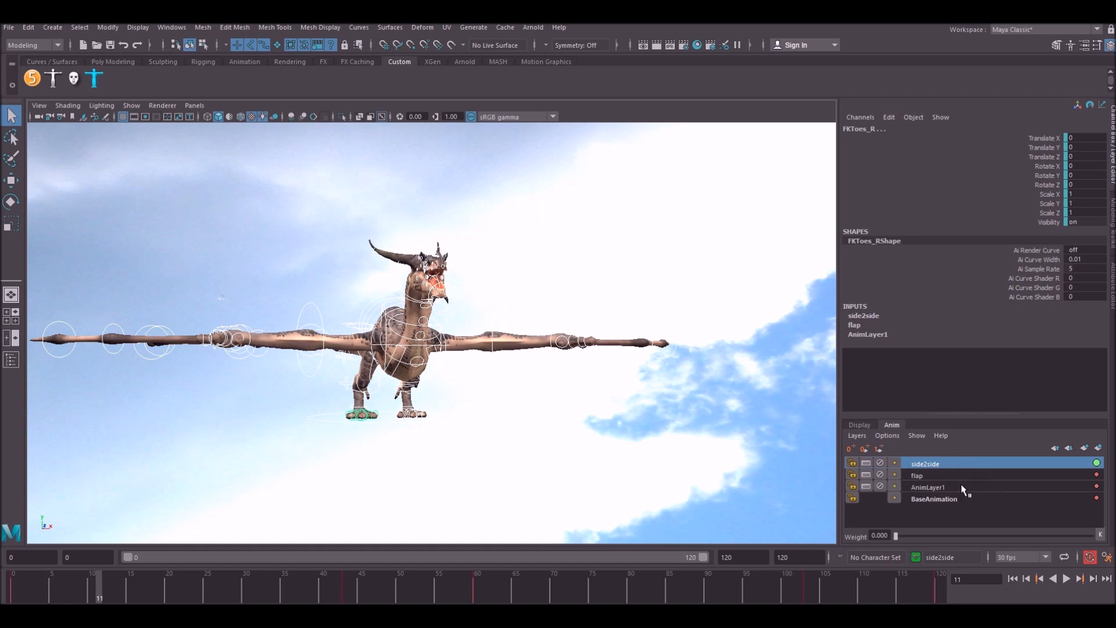
{"action": "mouse_move", "coordinate": [950, 478]}
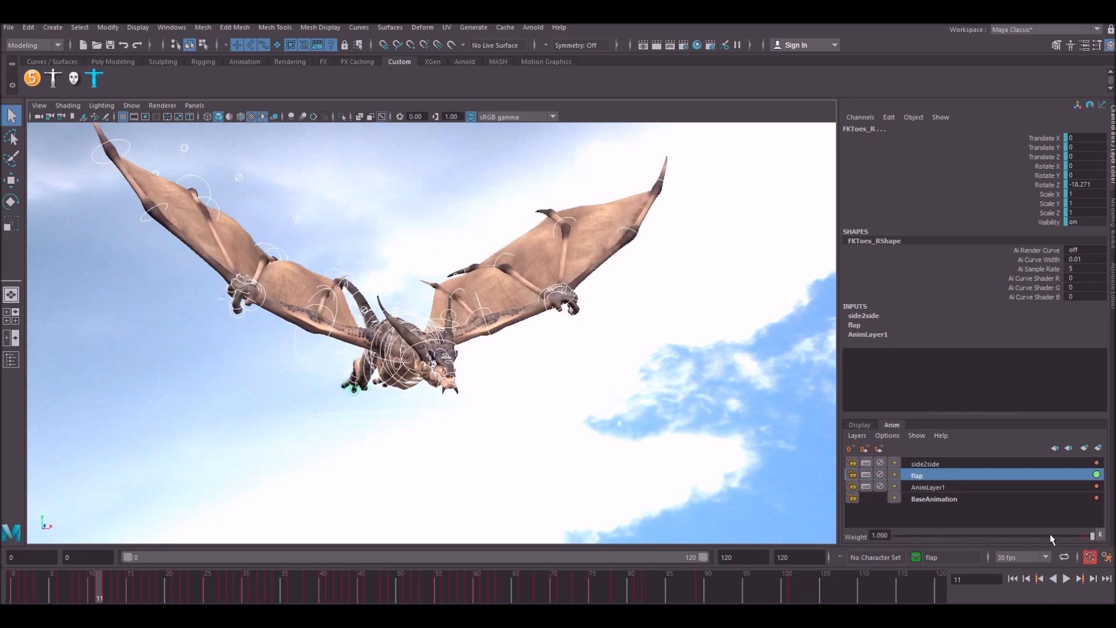
- Scrub the flap layer's weight between full, 0.4, 0.9 and 0.37, ending at zero
{"action": "left_click_drag", "start_coordinate": [1096, 536], "coordinate": [985, 536]}
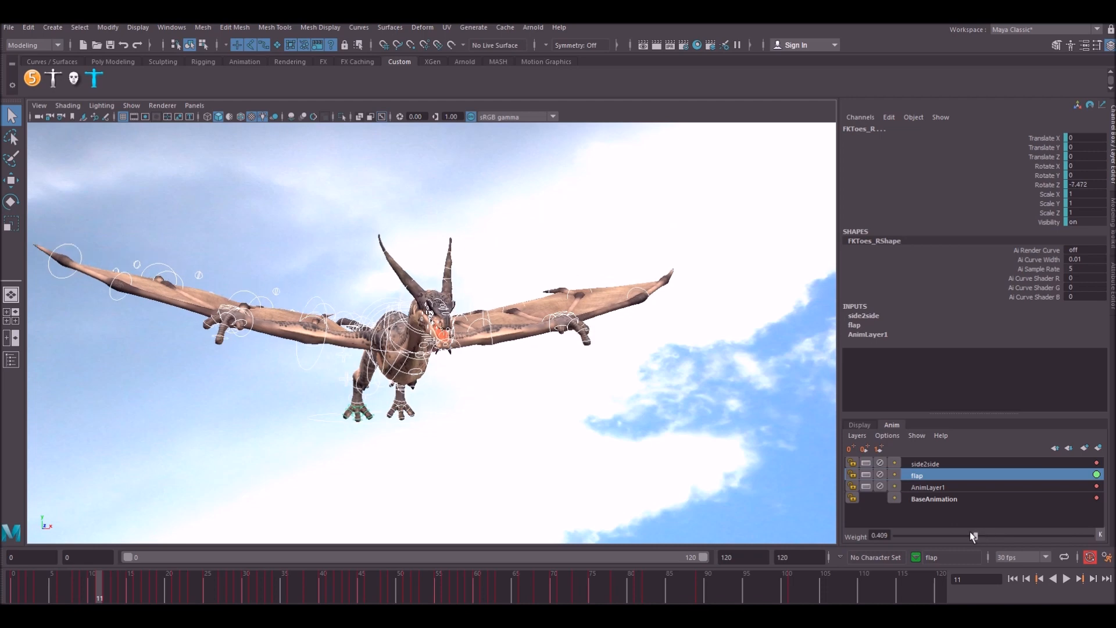
{"action": "left_click_drag", "start_coordinate": [973, 536], "coordinate": [1072, 536]}
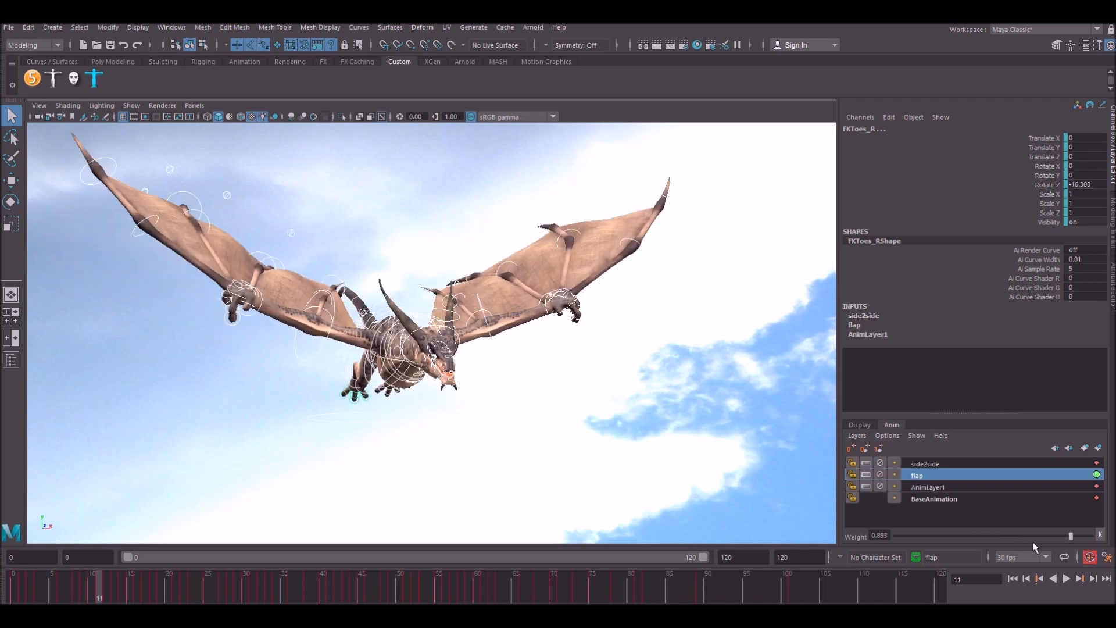
{"action": "left_click_drag", "start_coordinate": [1068, 536], "coordinate": [968, 535]}
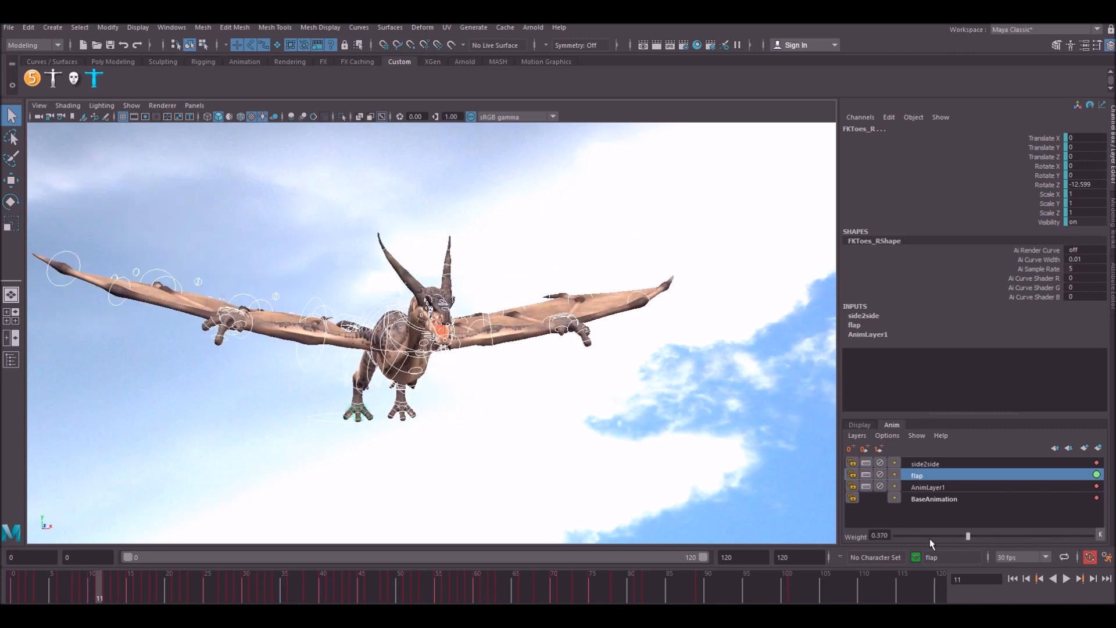
{"action": "left_click_drag", "start_coordinate": [967, 535], "coordinate": [895, 536]}
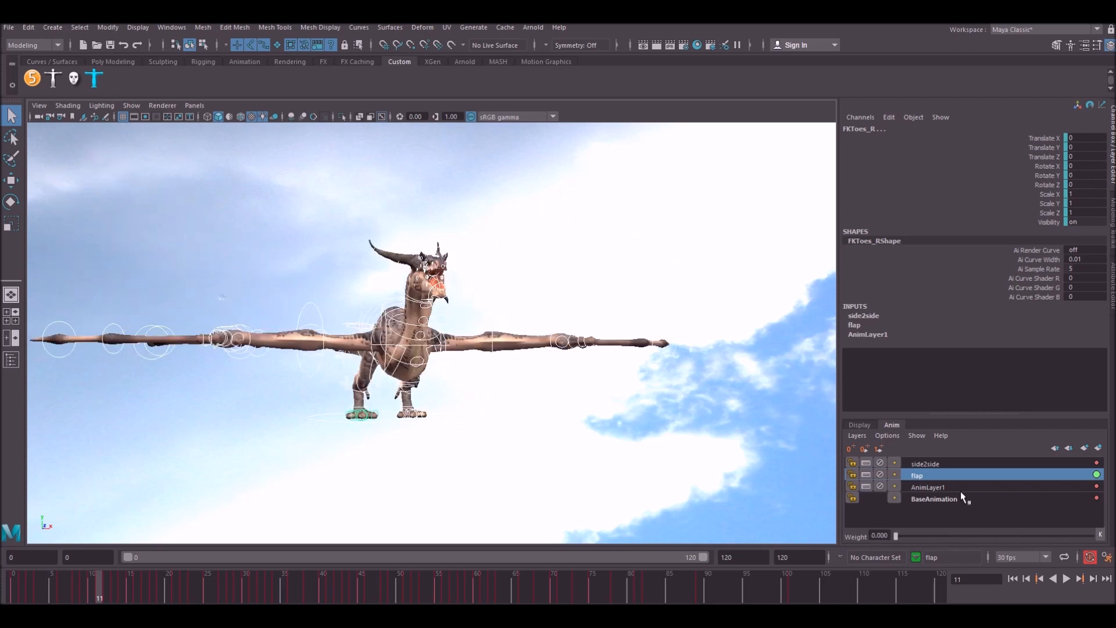
{"action": "double_click", "coordinate": [927, 486]}
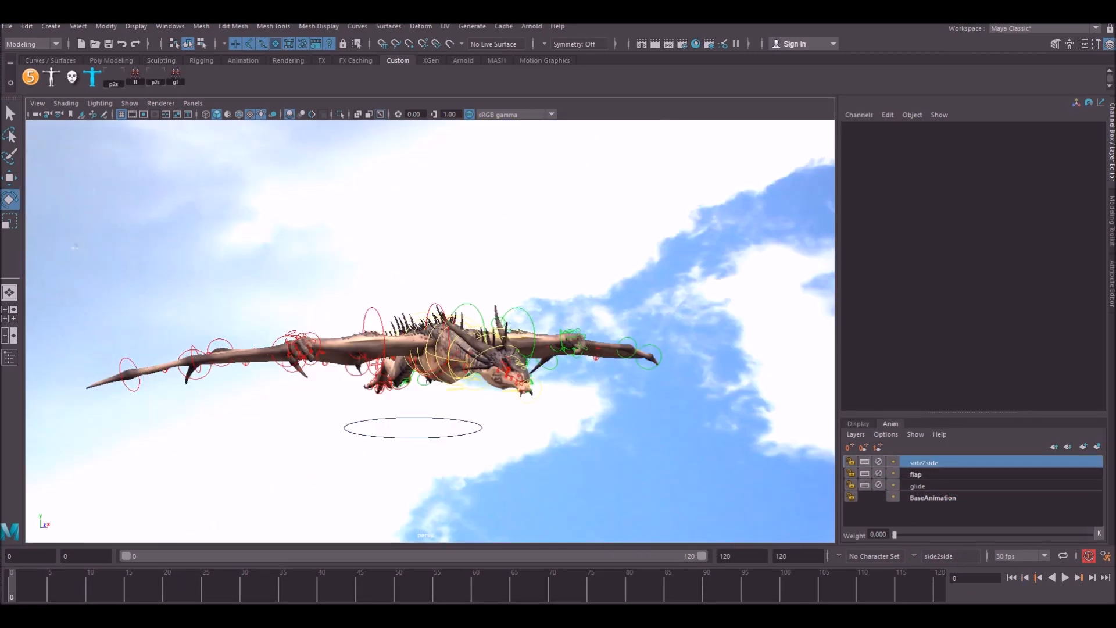
- Review the glide layer's flat-winged pose from several angles, then return to the flap layer
{"action": "left_click", "coordinate": [918, 486]}
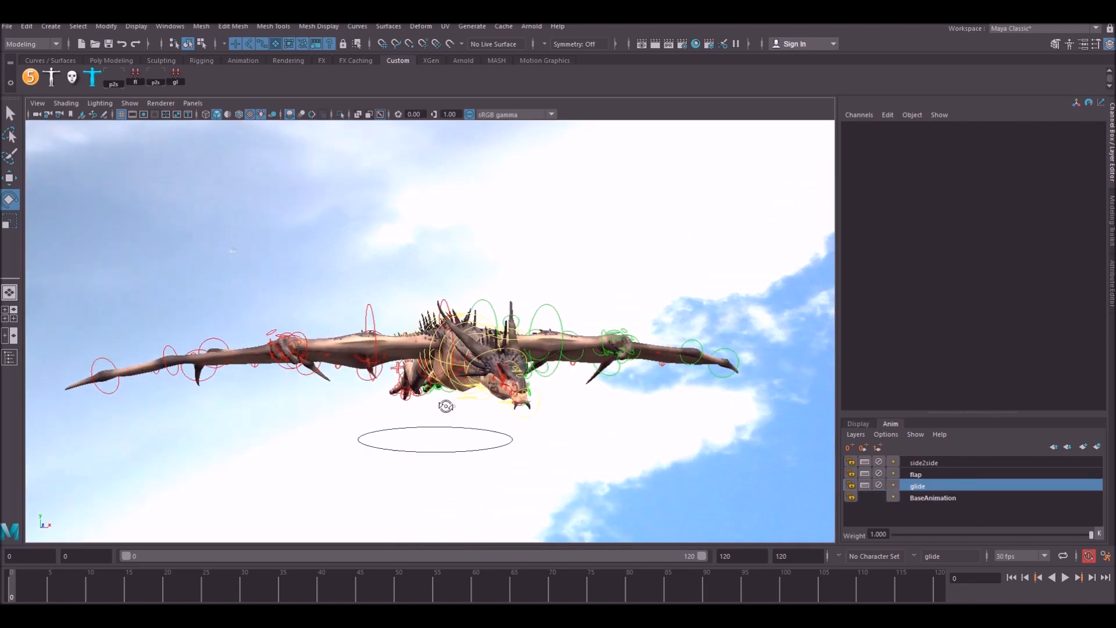
{"action": "left_click_drag", "start_coordinate": [447, 405], "coordinate": [649, 406]}
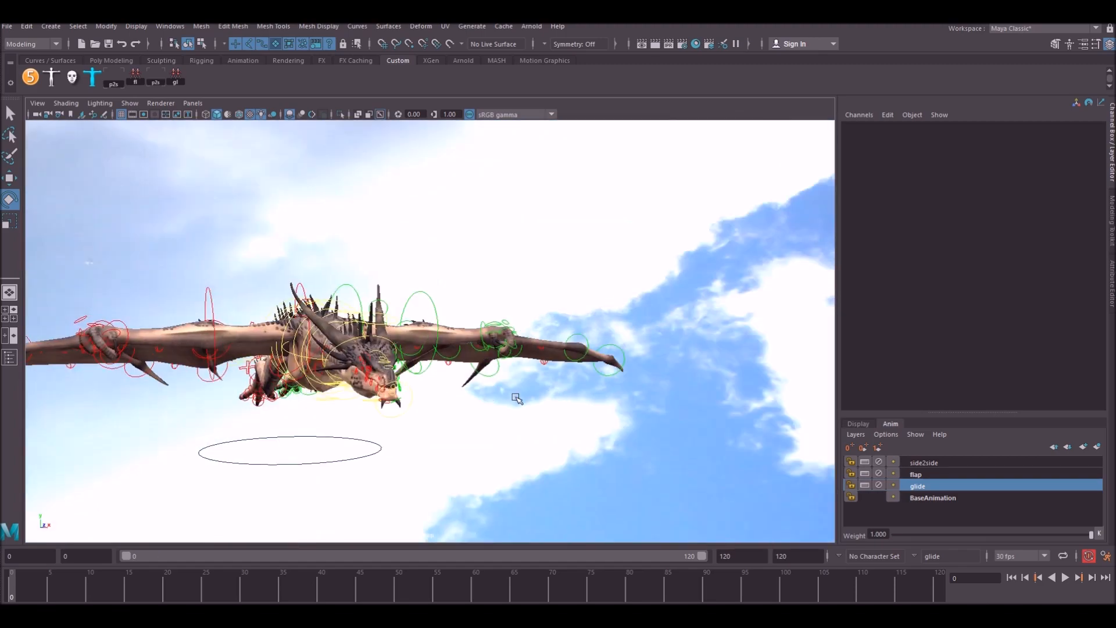
{"action": "left_click_drag", "start_coordinate": [516, 397], "coordinate": [562, 406]}
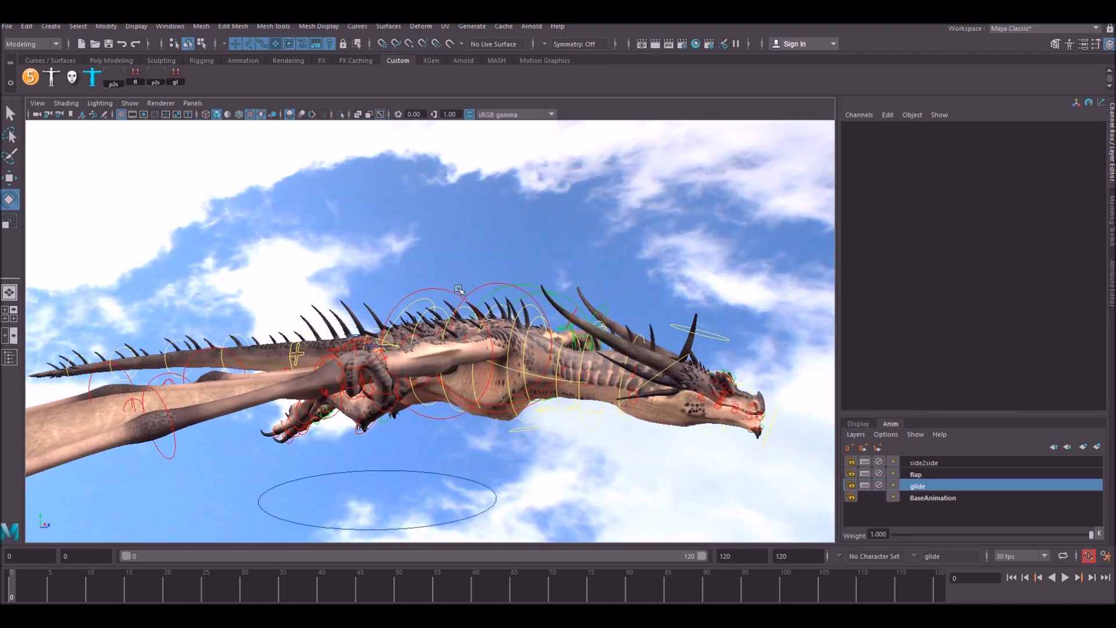
{"action": "left_click_drag", "start_coordinate": [459, 290], "coordinate": [548, 361]}
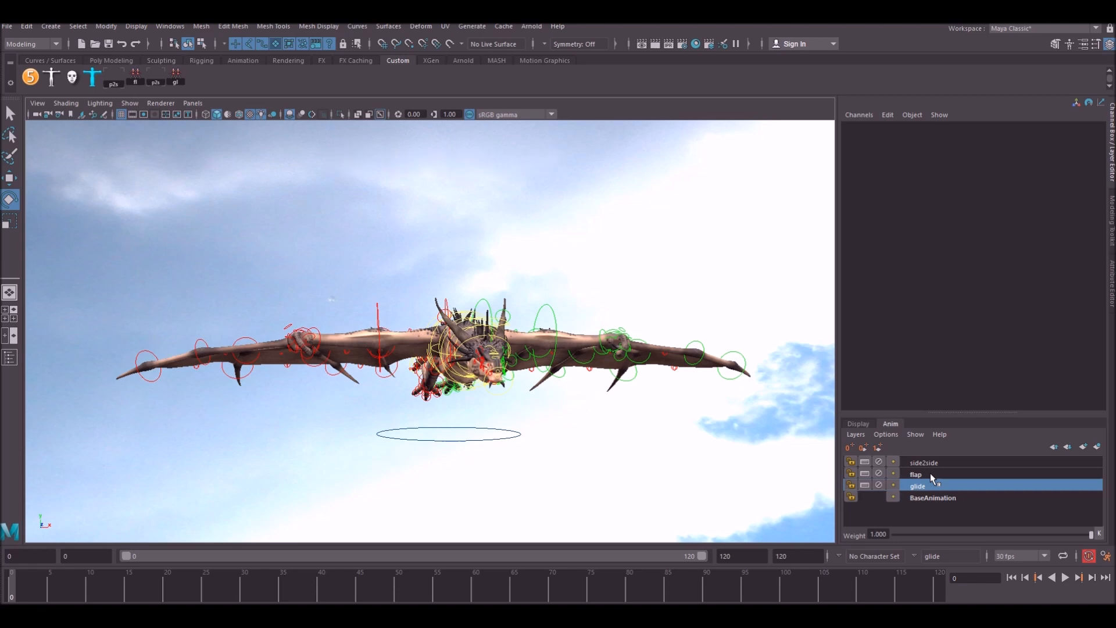
{"action": "left_click", "coordinate": [916, 475]}
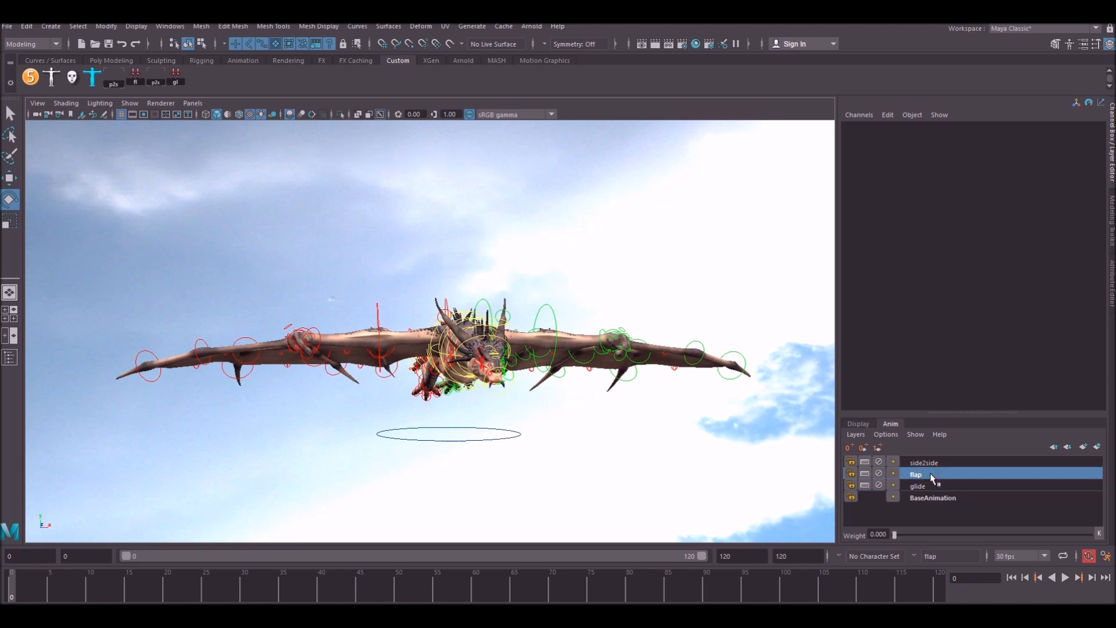
- Bring up the flap layer's options while its weight stays at zero
{"action": "right_click", "coordinate": [916, 474]}
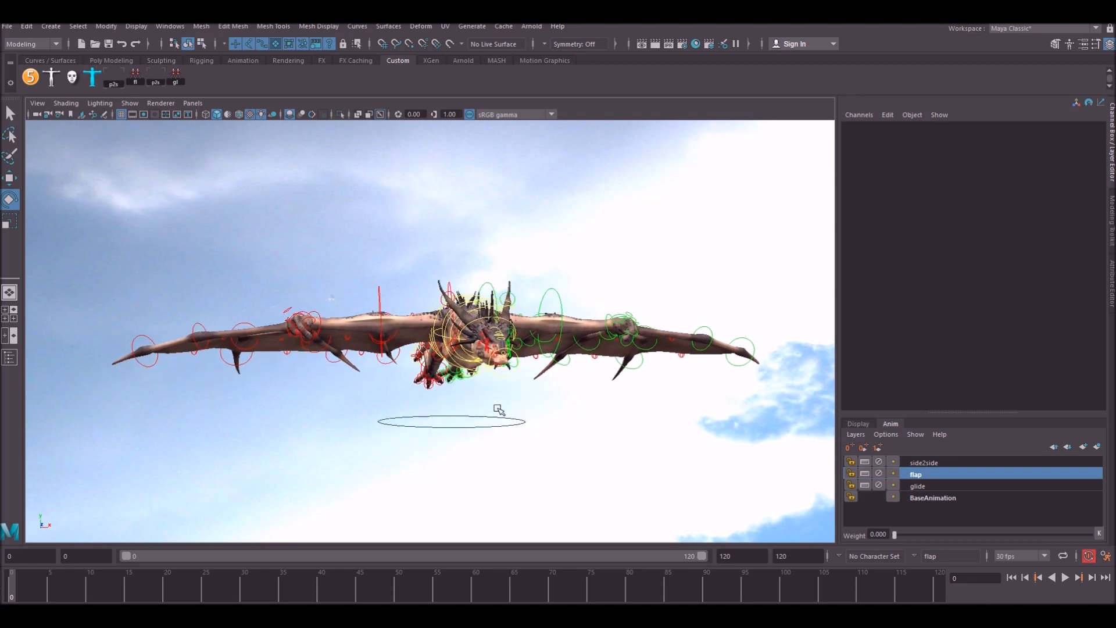
{"action": "mouse_move", "coordinate": [904, 543]}
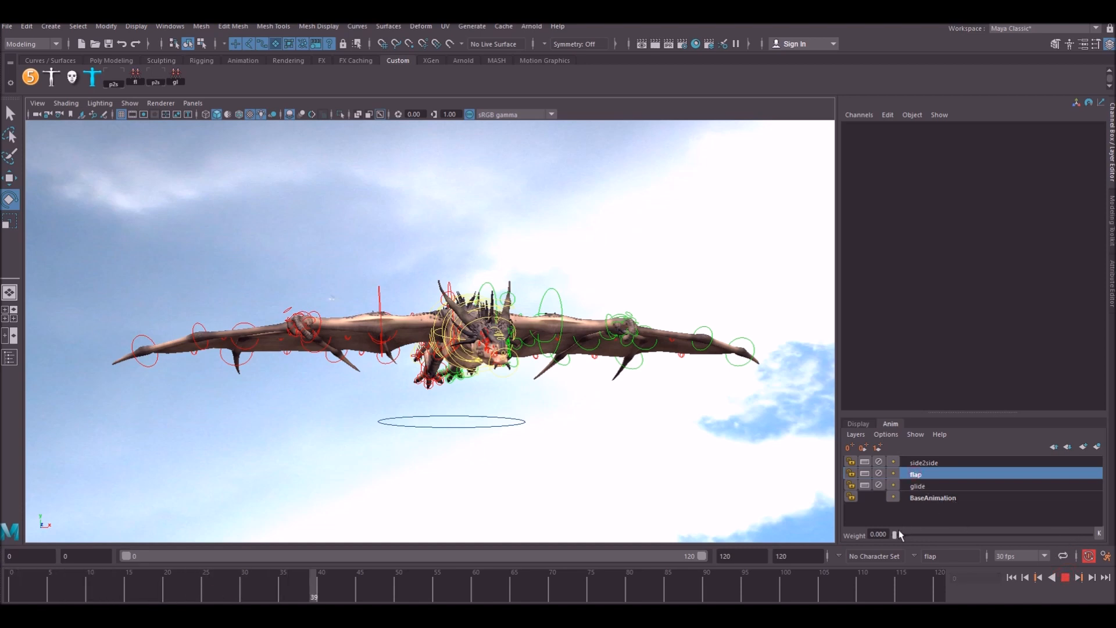
- Blend the flap weight up through half, 0.8 and nearly full, then back almost to zero
{"action": "left_click_drag", "start_coordinate": [895, 535], "coordinate": [941, 534]}
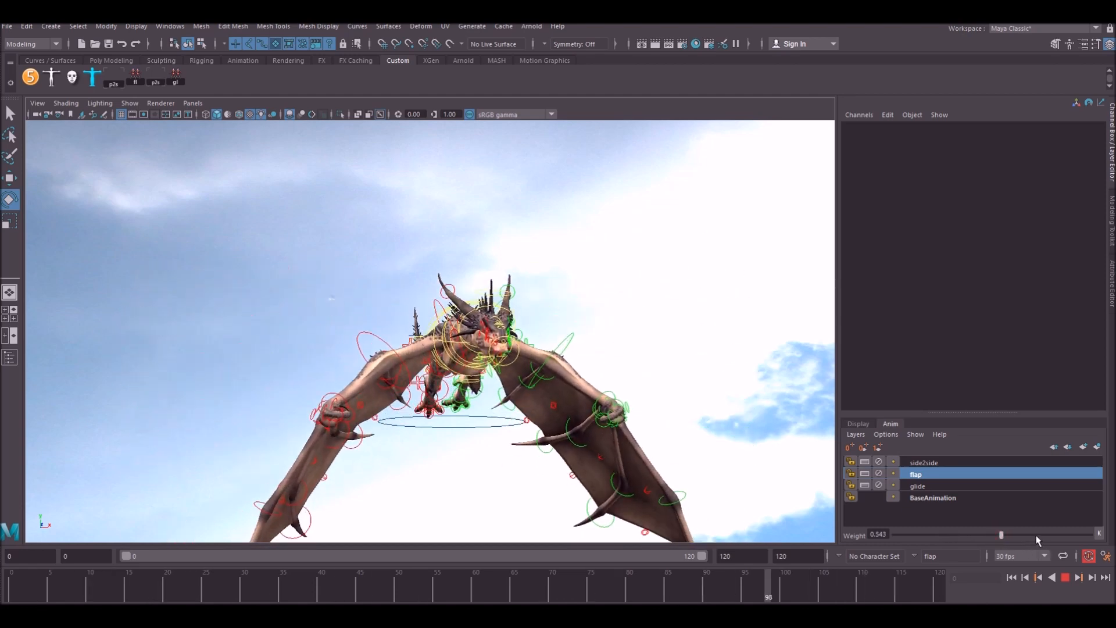
{"action": "left_click_drag", "start_coordinate": [1002, 535], "coordinate": [1053, 534]}
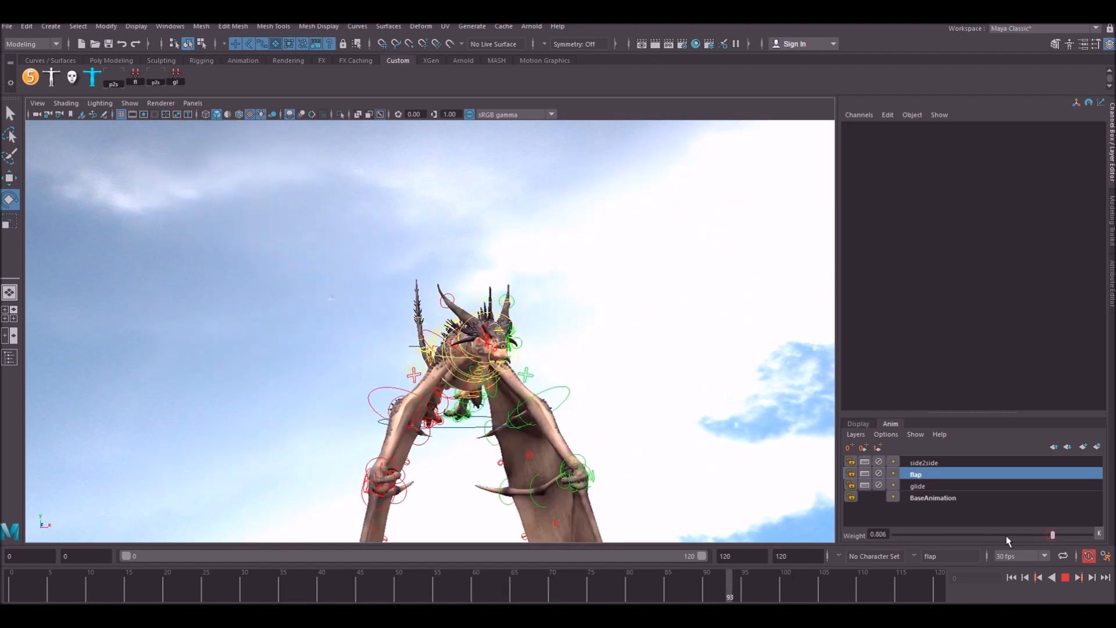
{"action": "left_click_drag", "start_coordinate": [1052, 535], "coordinate": [1002, 534]}
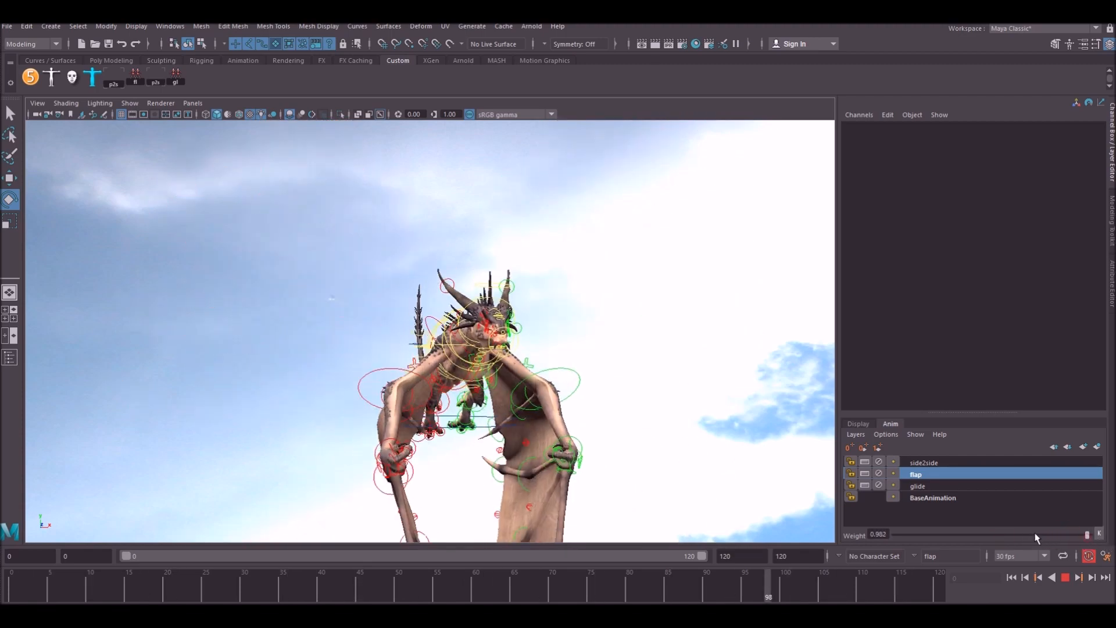
{"action": "left_click_drag", "start_coordinate": [1085, 534], "coordinate": [991, 534]}
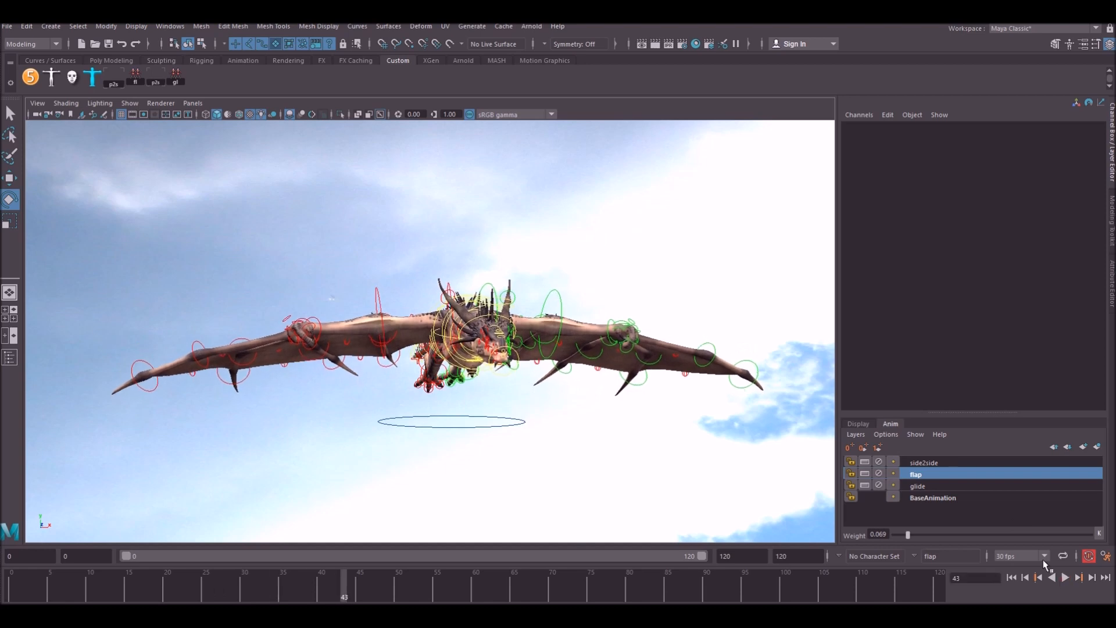
- Check the side2side layer, then settle the flap weight from 0.1 up to about 0.62
{"action": "left_click", "coordinate": [924, 463]}
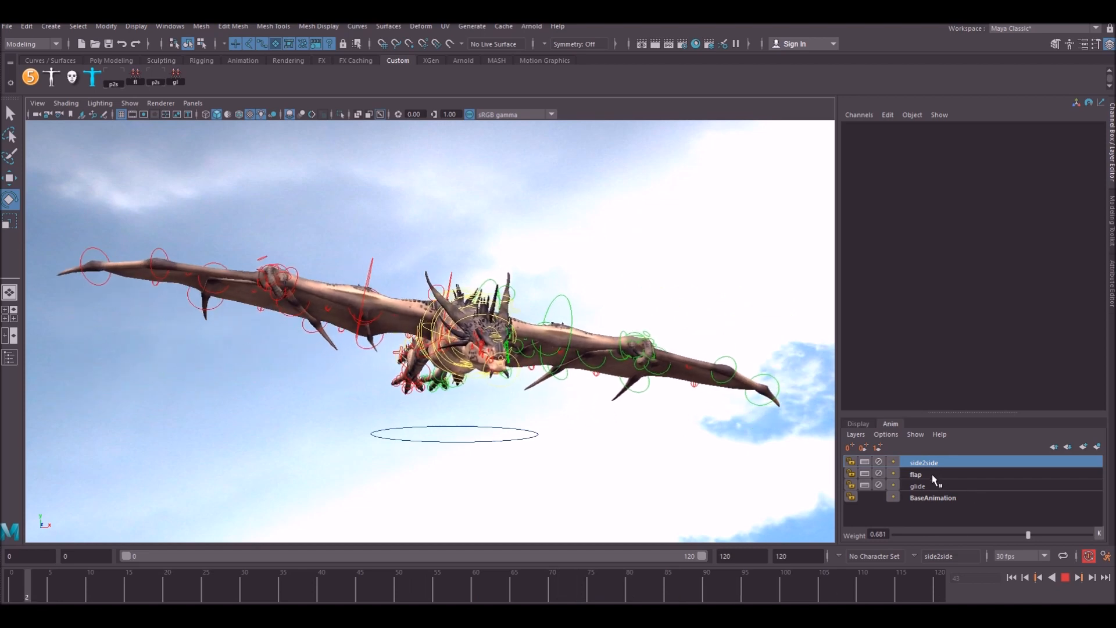
{"action": "left_click", "coordinate": [916, 474]}
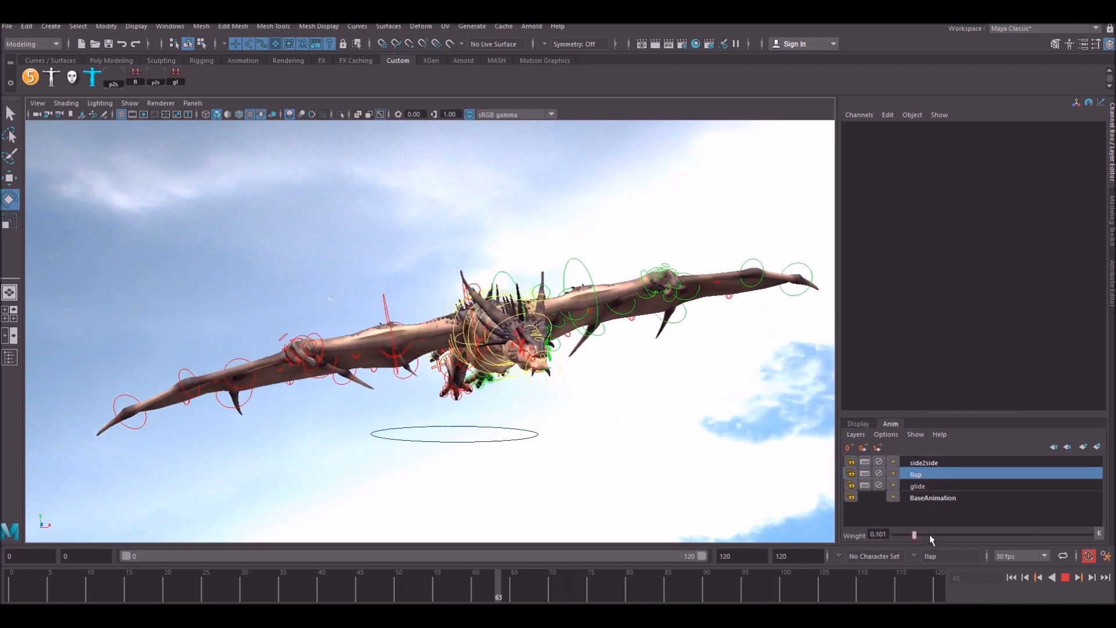
{"action": "left_click_drag", "start_coordinate": [916, 533], "coordinate": [933, 533]}
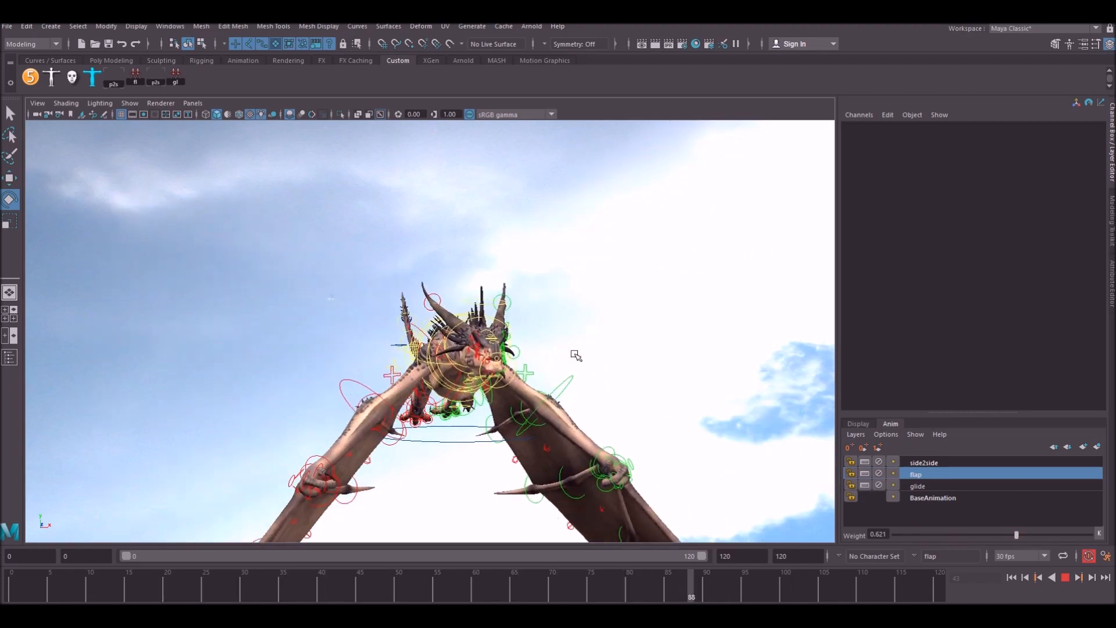
{"action": "left_click_drag", "start_coordinate": [691, 584], "coordinate": [236, 584]}
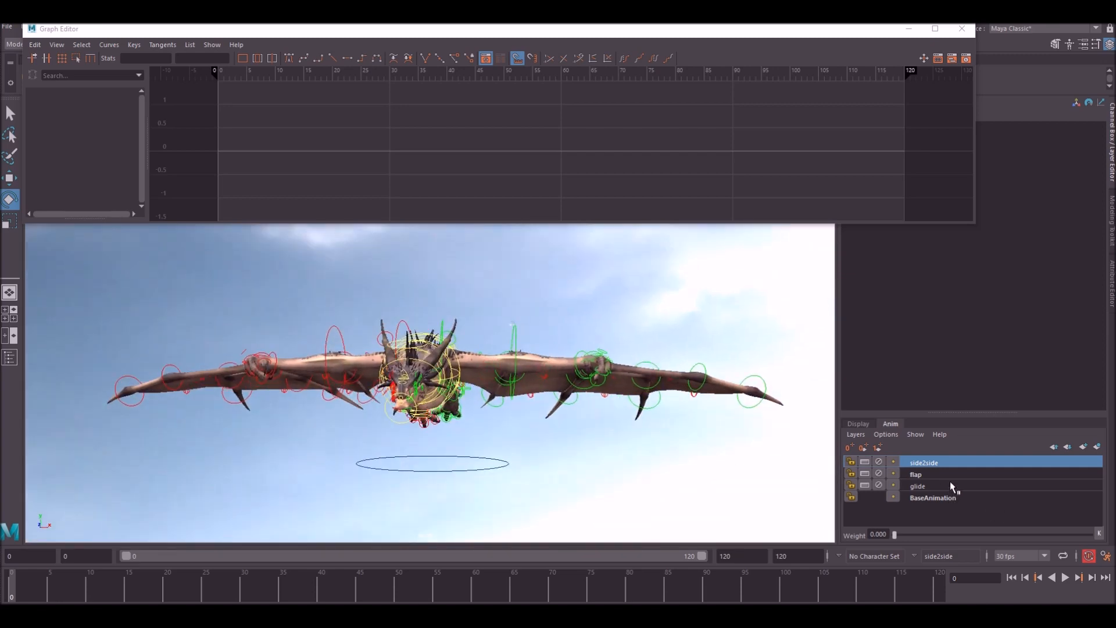
- Select the layer slot where the new noise animation layer is added
{"action": "left_click", "coordinate": [919, 485]}
{"action": "type", "text": "noise"}
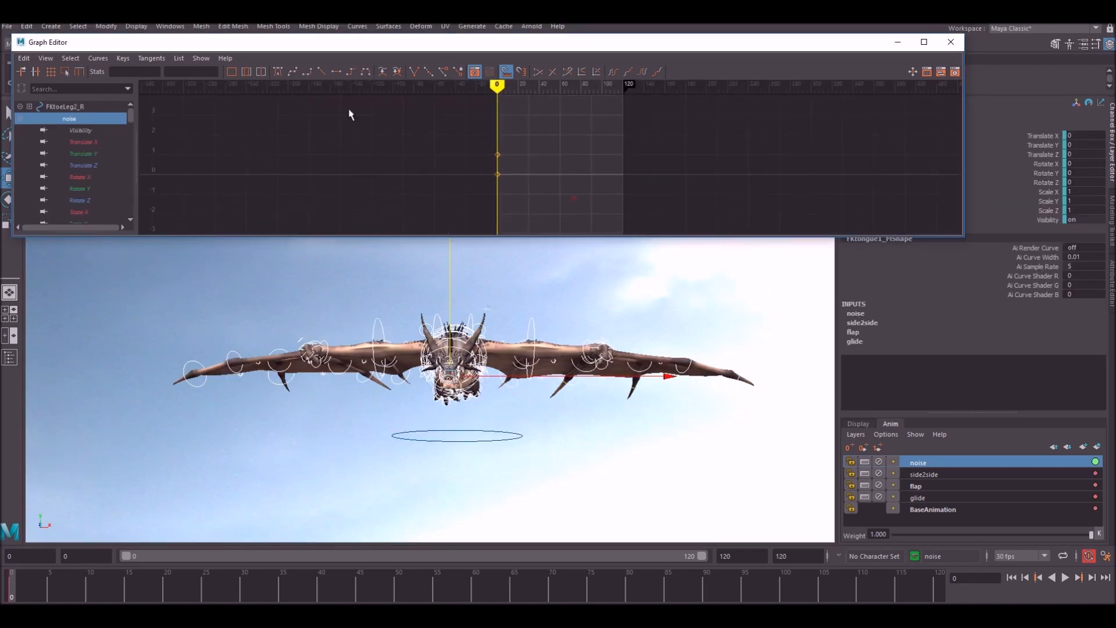
- Set the Root_M noise curves to cycle via the Curves infinity options and step to an early frame
{"action": "left_click", "coordinate": [98, 58]}
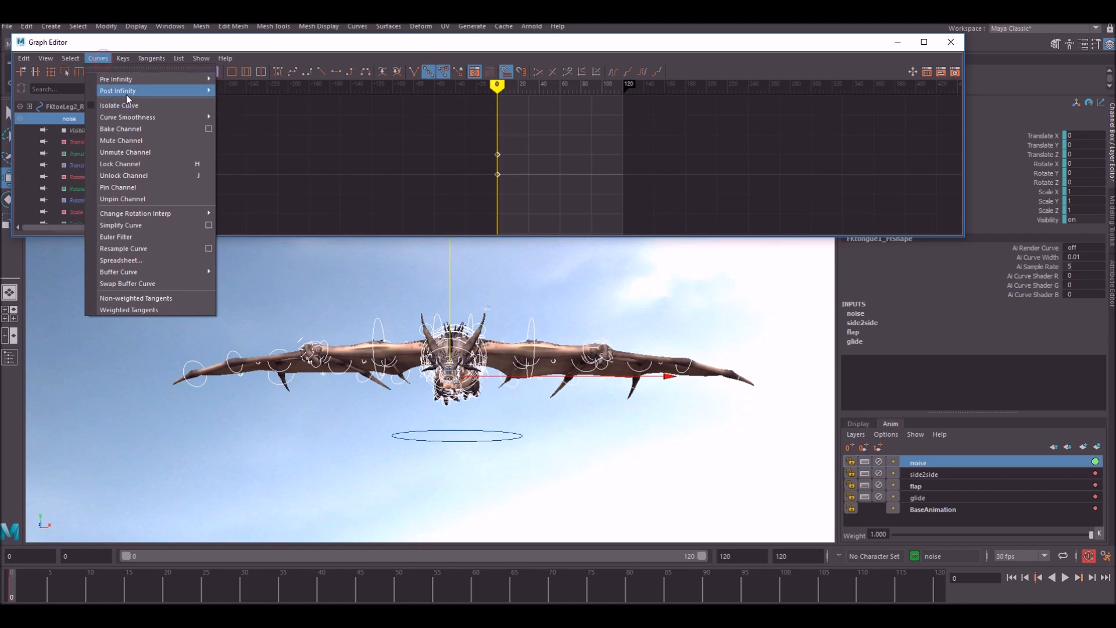
{"action": "mouse_move", "coordinate": [125, 79]}
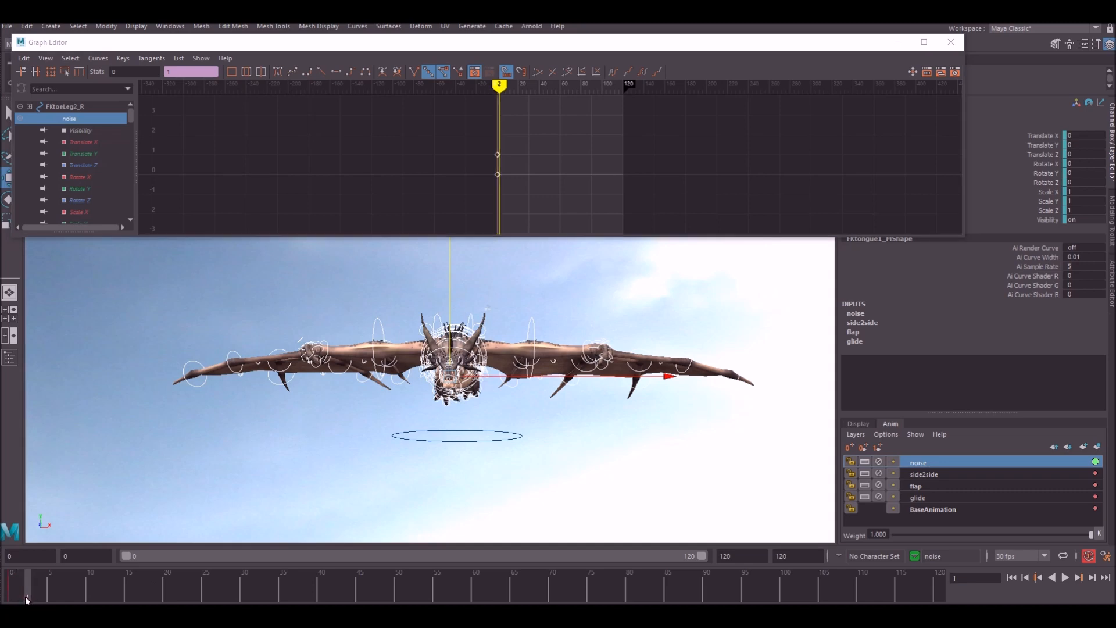
{"action": "left_click", "coordinate": [1065, 577]}
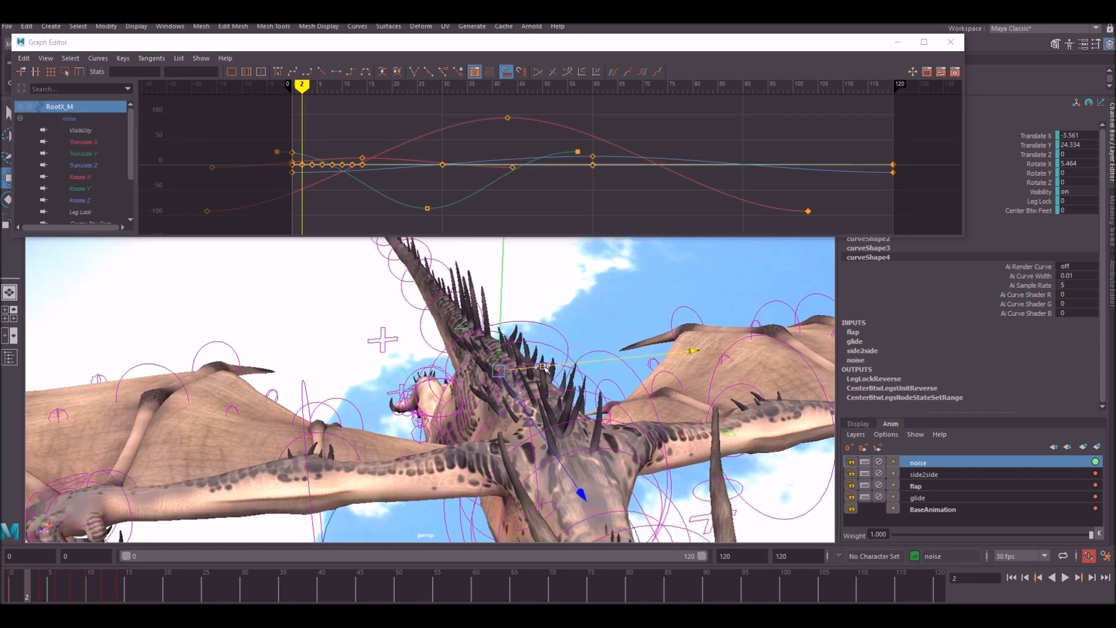
- Scrub through frames to review the root's noise motion, then close the Graph Editor
{"action": "left_click_drag", "start_coordinate": [541, 370], "coordinate": [469, 335]}
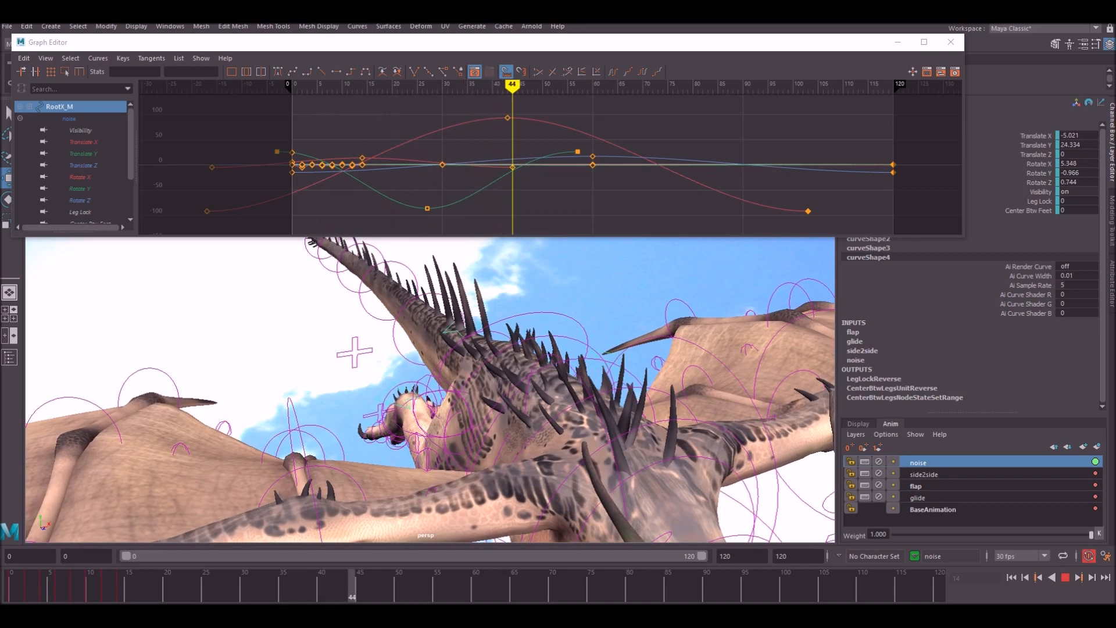
{"action": "left_click", "coordinate": [382, 584]}
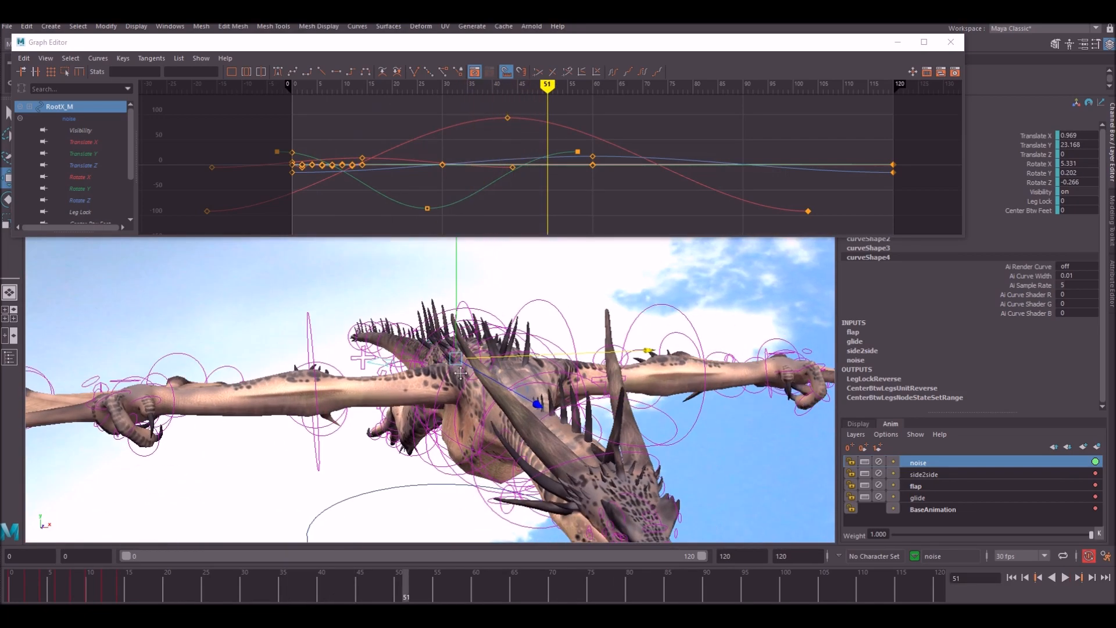
{"action": "left_click", "coordinate": [951, 42]}
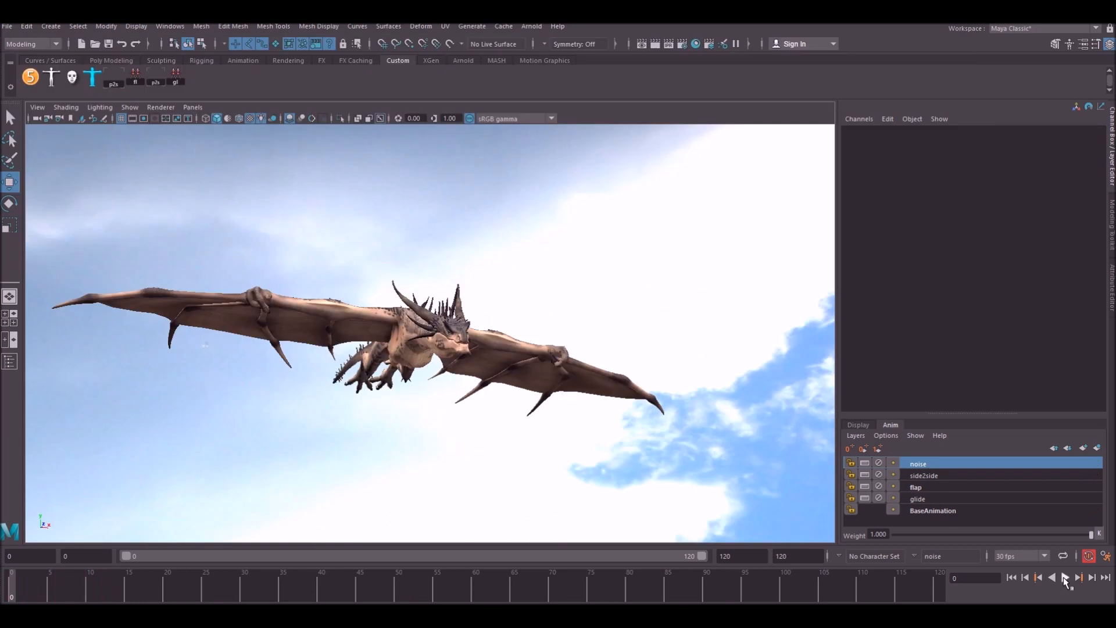
- Play the flight animation while scrubbing through the timeline to watch the blend
{"action": "left_click", "coordinate": [1065, 577]}
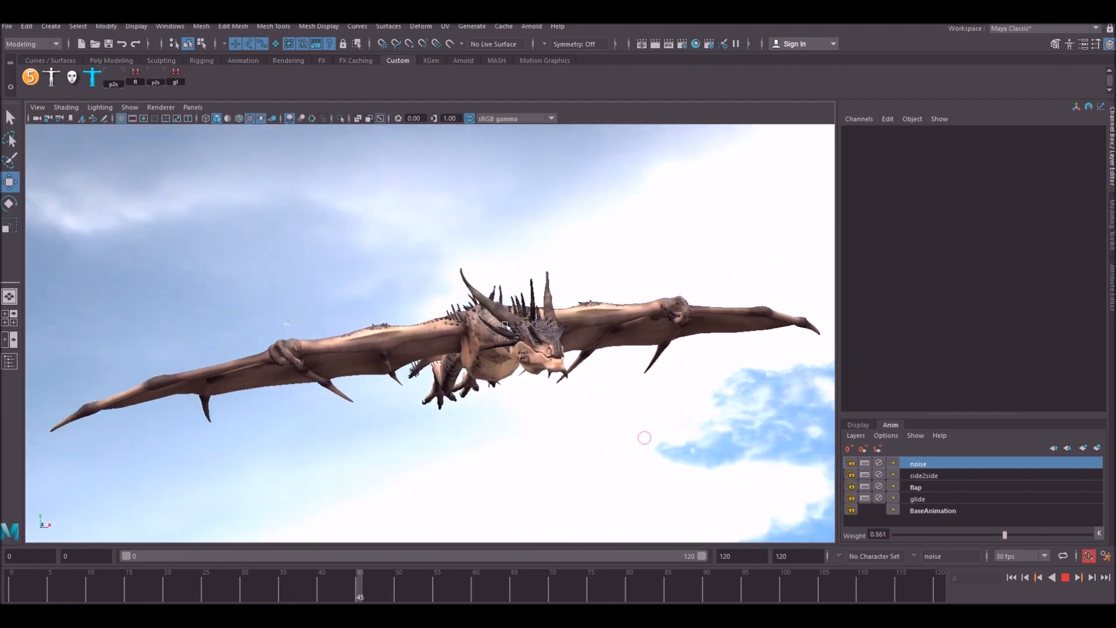
{"action": "left_click_drag", "start_coordinate": [359, 584], "coordinate": [840, 583]}
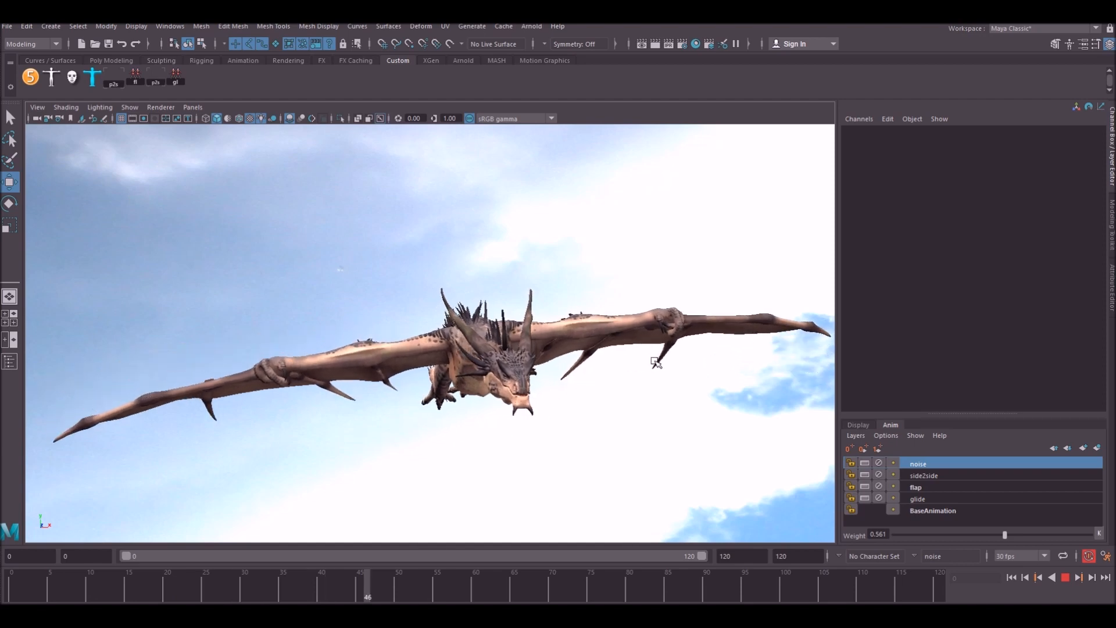
{"action": "left_click_drag", "start_coordinate": [368, 584], "coordinate": [816, 583]}
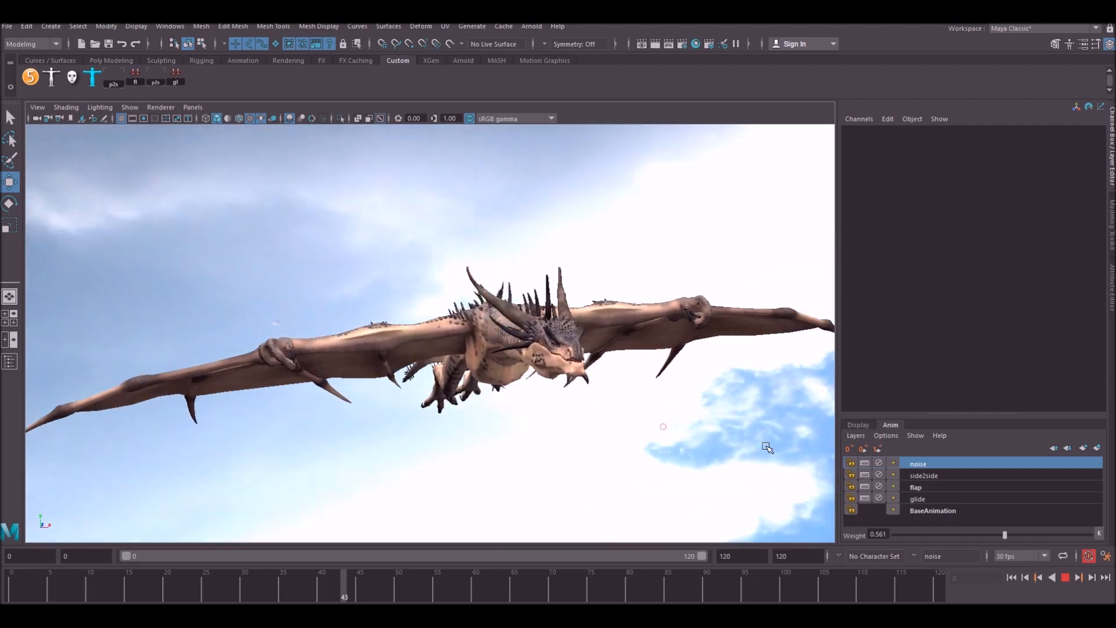
- Set the flap layer weight near 0.61 and reduce the noise layer to about 0.38
{"action": "left_click", "coordinate": [918, 487]}
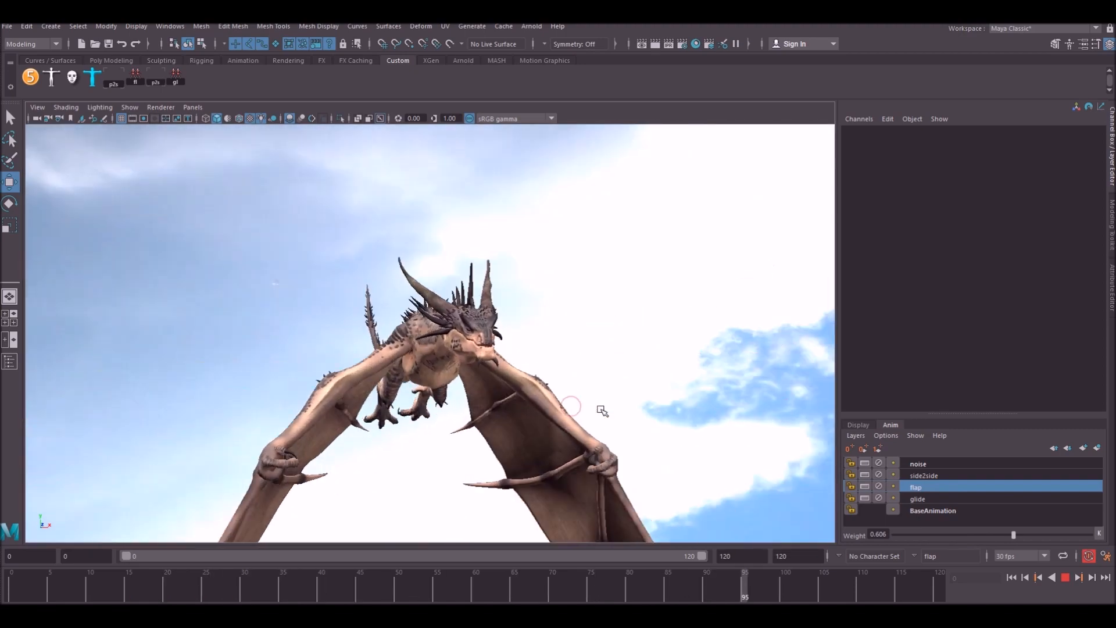
{"action": "left_click", "coordinate": [918, 464]}
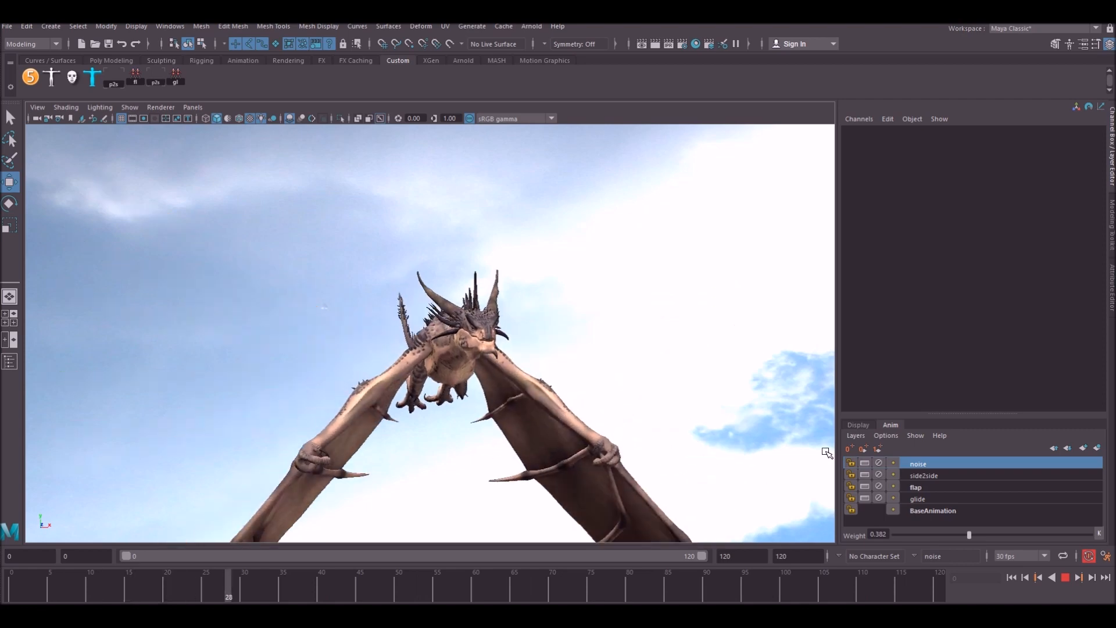
{"action": "left_click", "coordinate": [707, 584]}
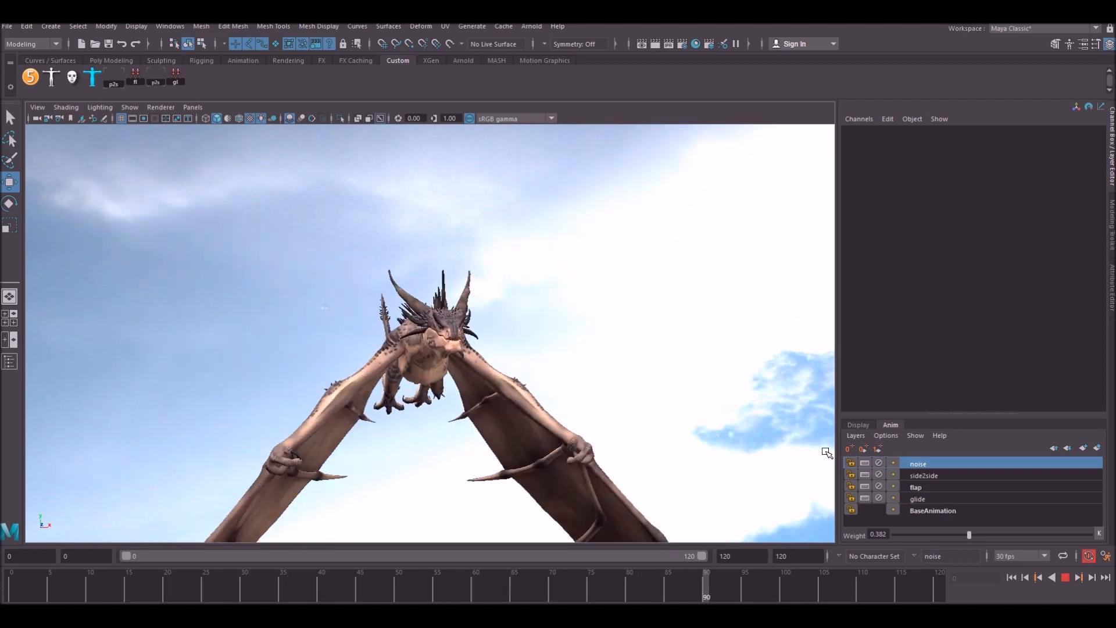